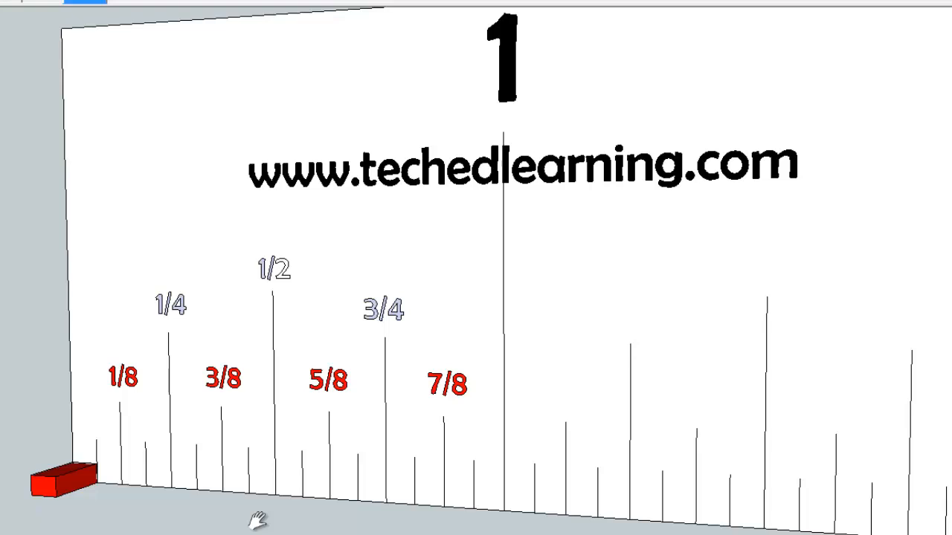
{"action": "mouse_move", "coordinate": [176, 520]}
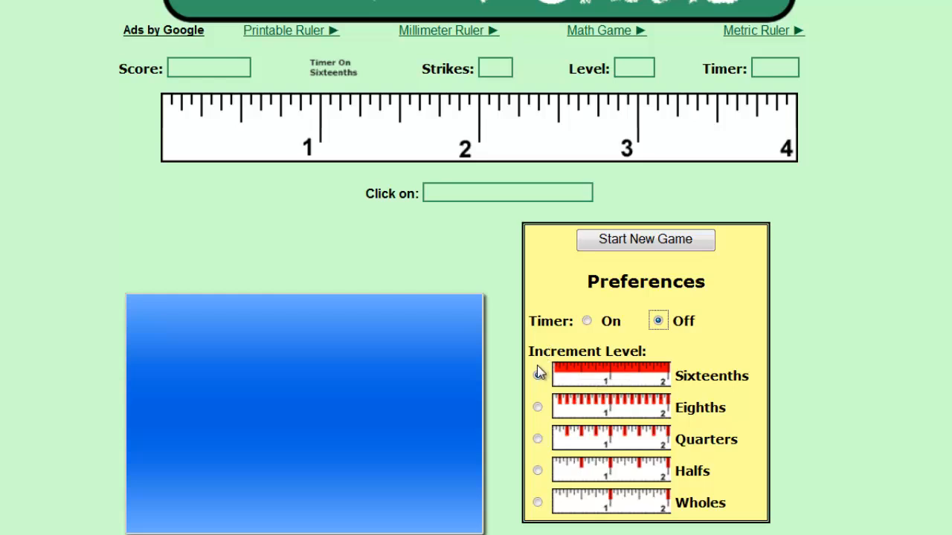
Step: Start a new game at the Sixteenths increment level, asking for the 1-inch mark
{"action": "left_click", "coordinate": [645, 238]}
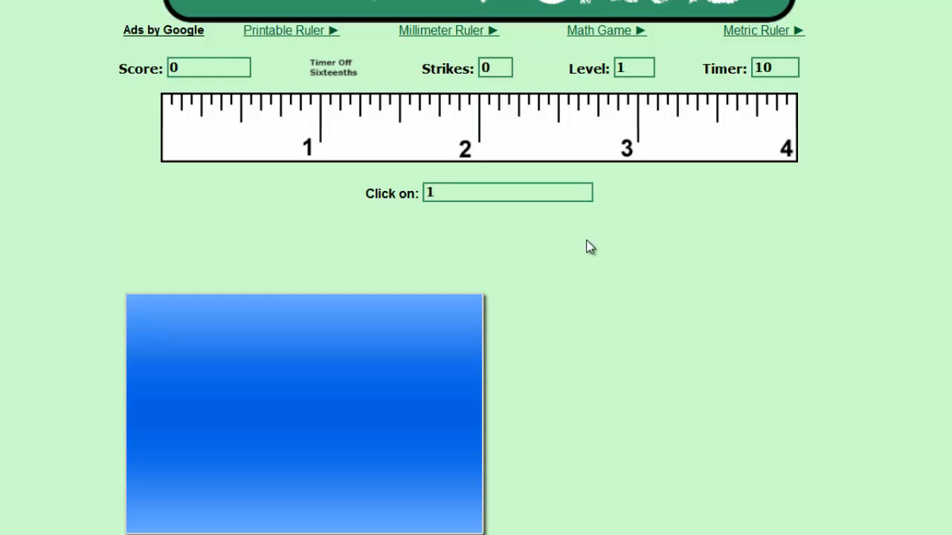
{"action": "mouse_move", "coordinate": [434, 206]}
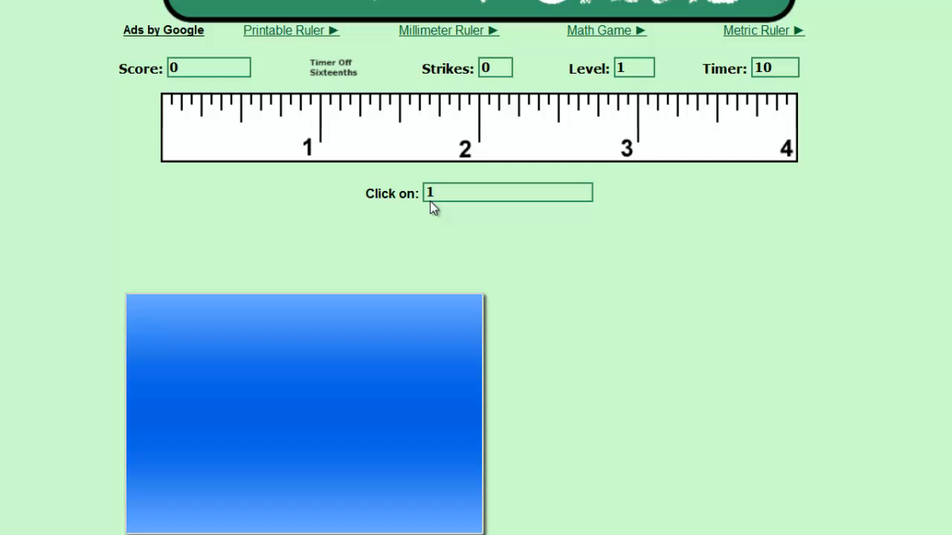
Step: Mark 1, 1-13/16, 3/8, 2-13/16, 2-15/16 and 1/2 inch correctly, reaching score 80 with no strikes
{"action": "left_click", "coordinate": [509, 194]}
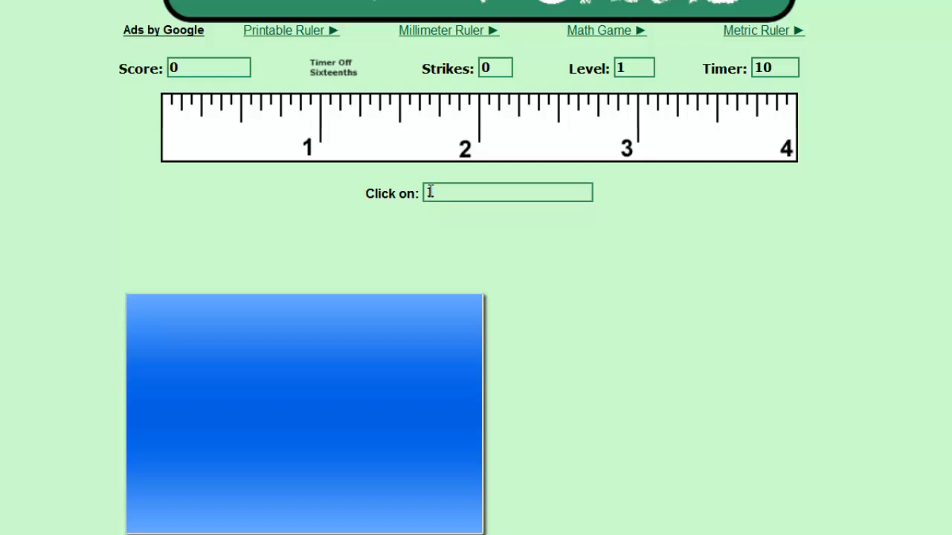
{"action": "left_click", "coordinate": [320, 119]}
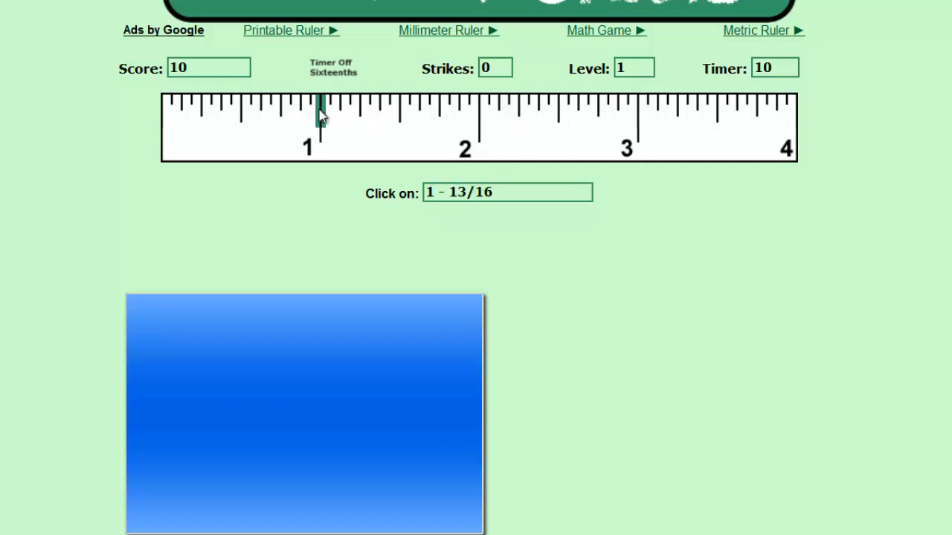
{"action": "left_click", "coordinate": [319, 118]}
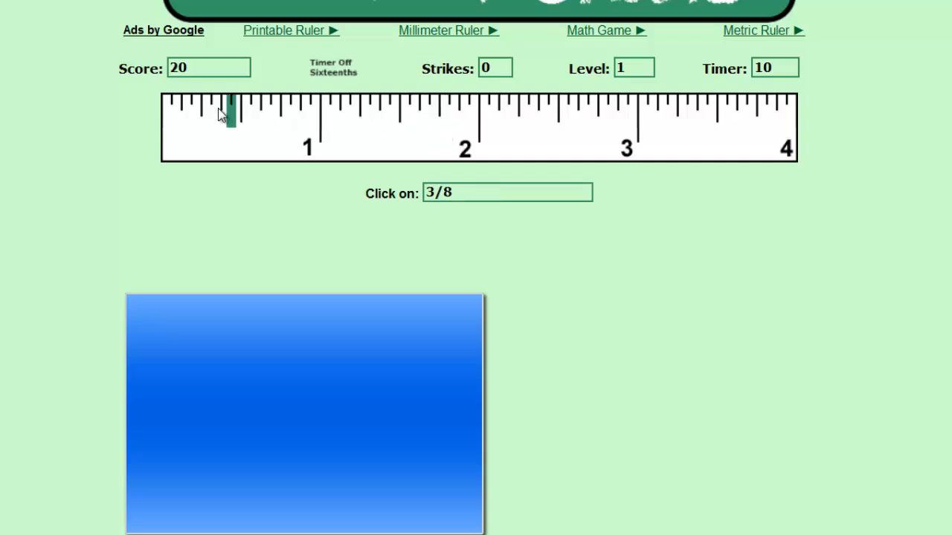
{"action": "left_click", "coordinate": [225, 116]}
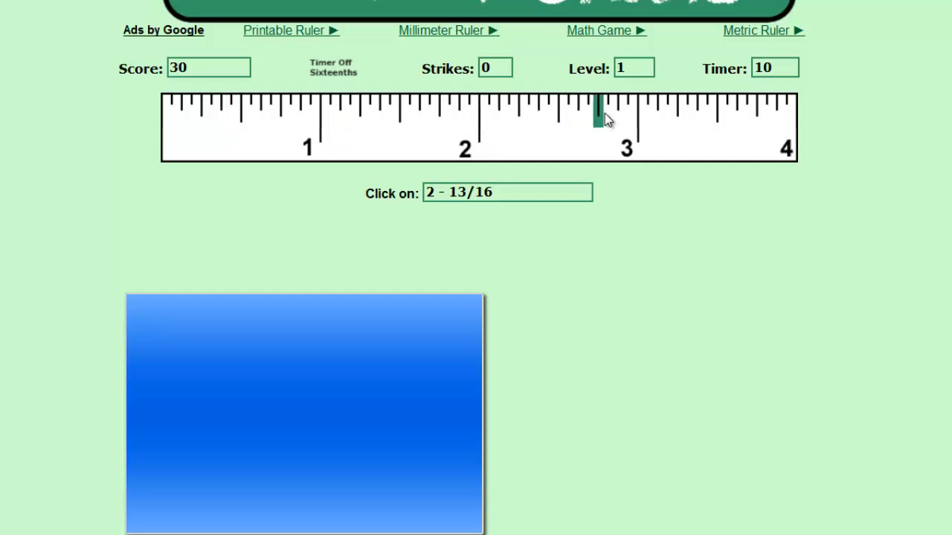
{"action": "left_click", "coordinate": [597, 122]}
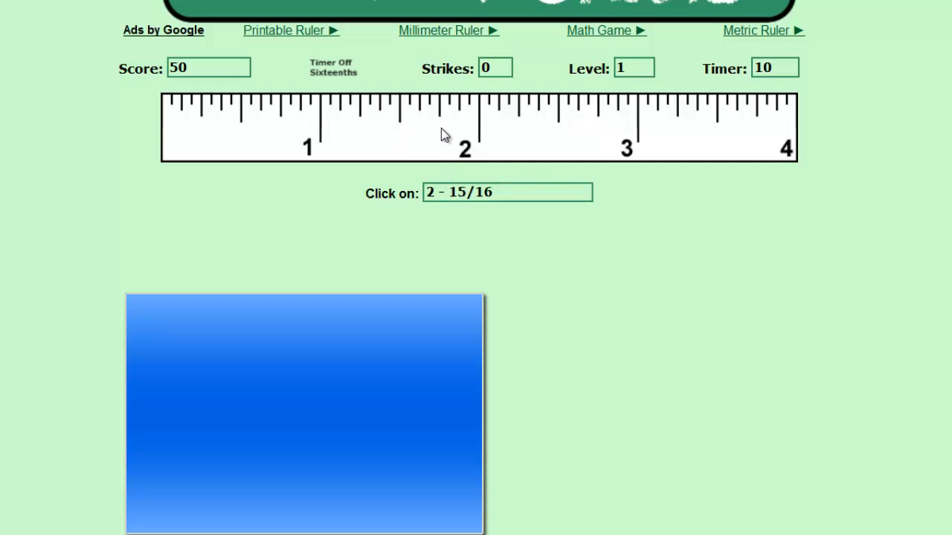
{"action": "left_click", "coordinate": [538, 119]}
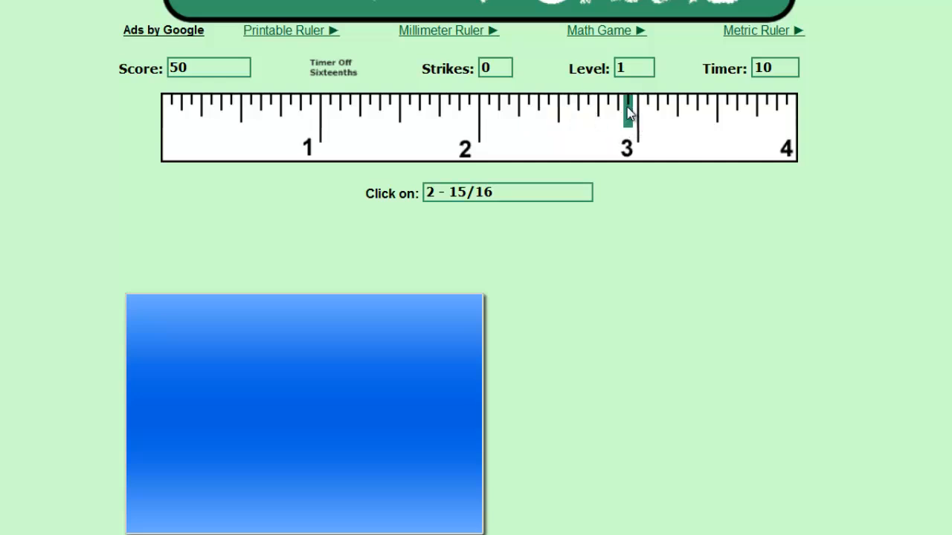
{"action": "left_click", "coordinate": [627, 111]}
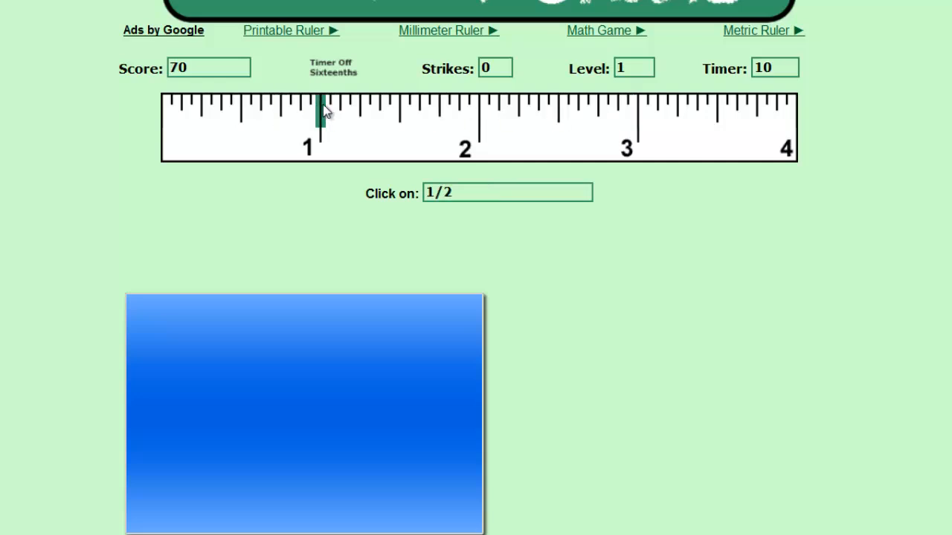
{"action": "left_click", "coordinate": [320, 119]}
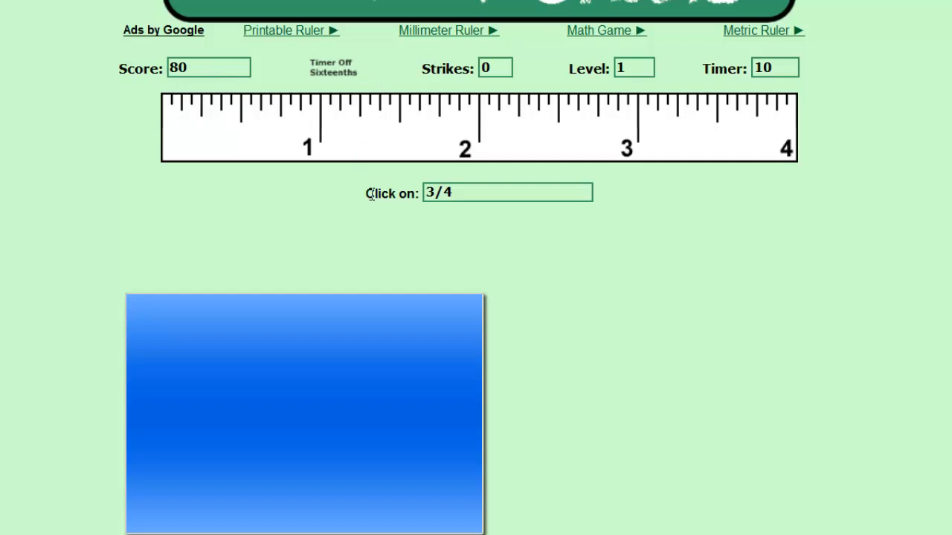
Step: Miss the 3/4 and 2-3/8 marks to end the game at 80 with 3 strikes, then switch the Timer On
{"action": "left_click", "coordinate": [519, 119]}
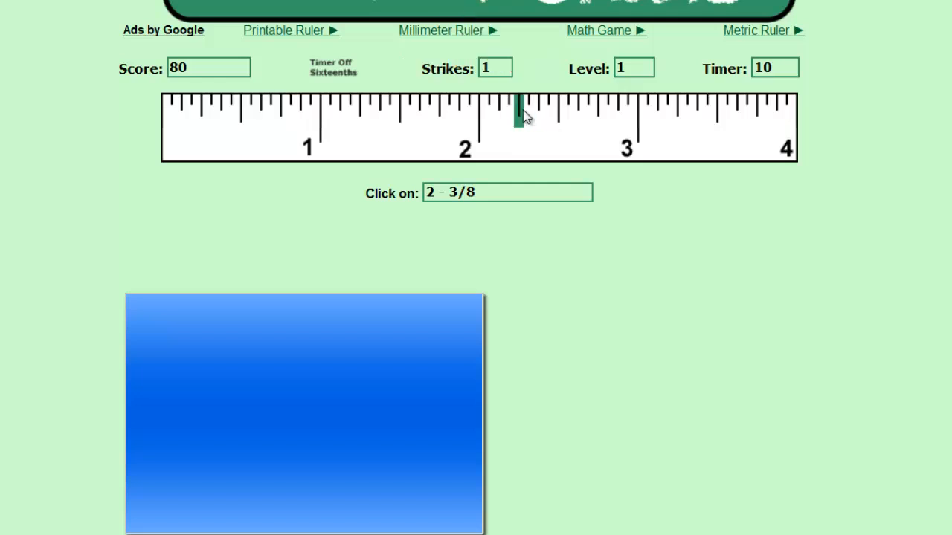
{"action": "left_click", "coordinate": [520, 116]}
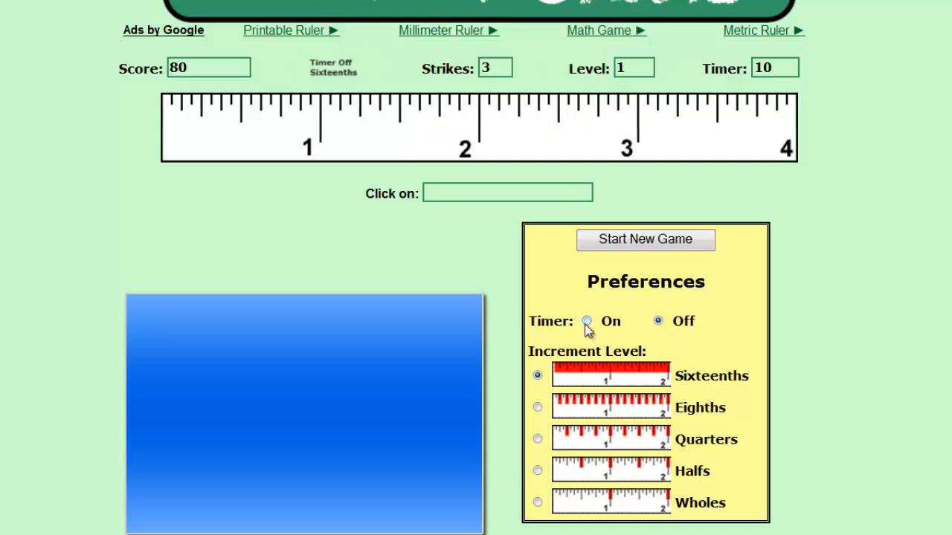
{"action": "left_click", "coordinate": [586, 321]}
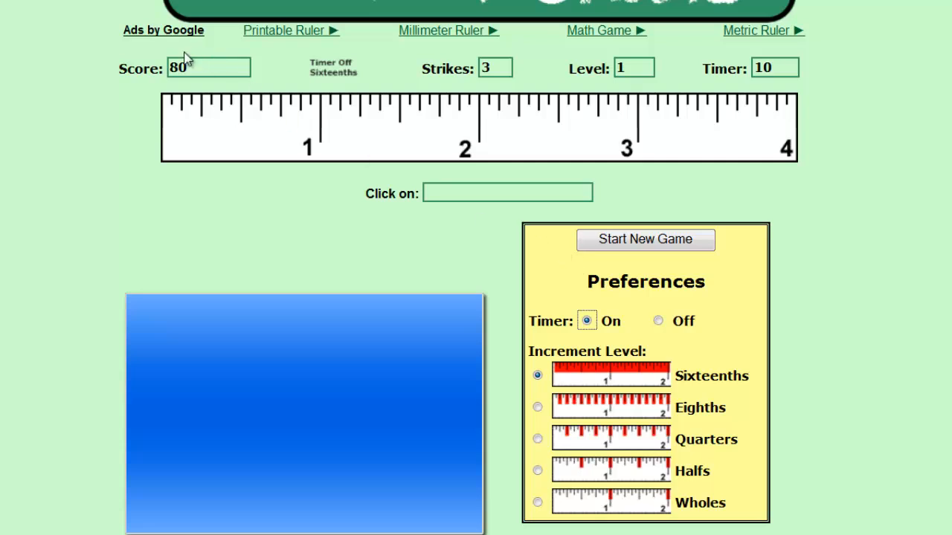
{"action": "mouse_move", "coordinate": [266, 228]}
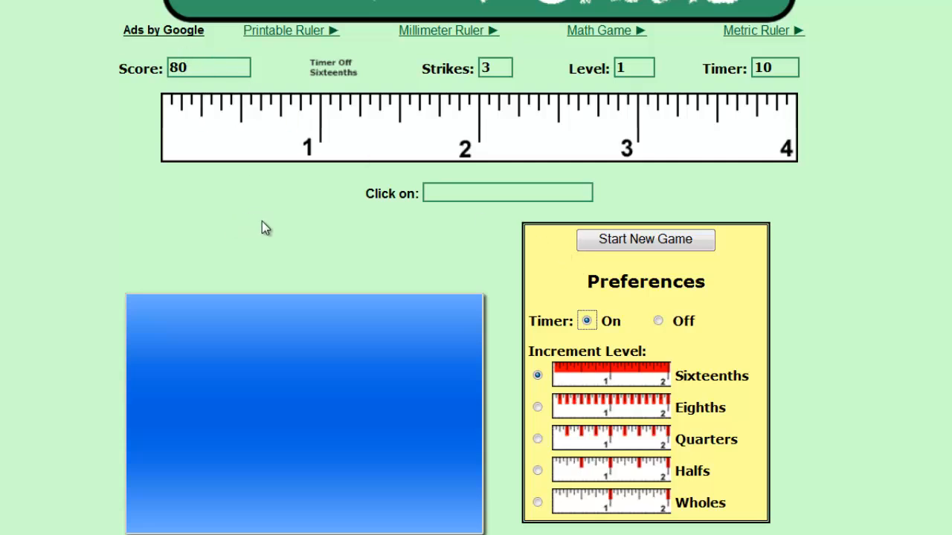
{"action": "mouse_move", "coordinate": [437, 273]}
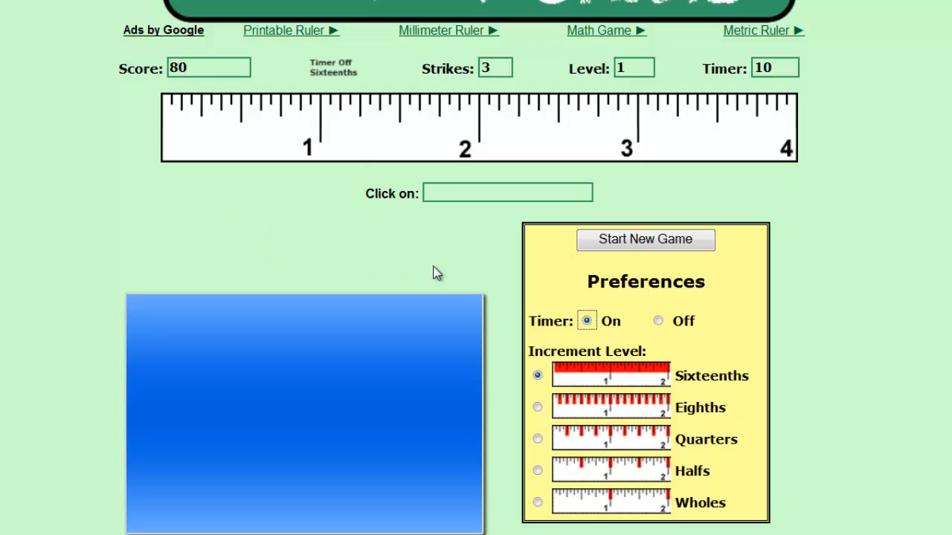